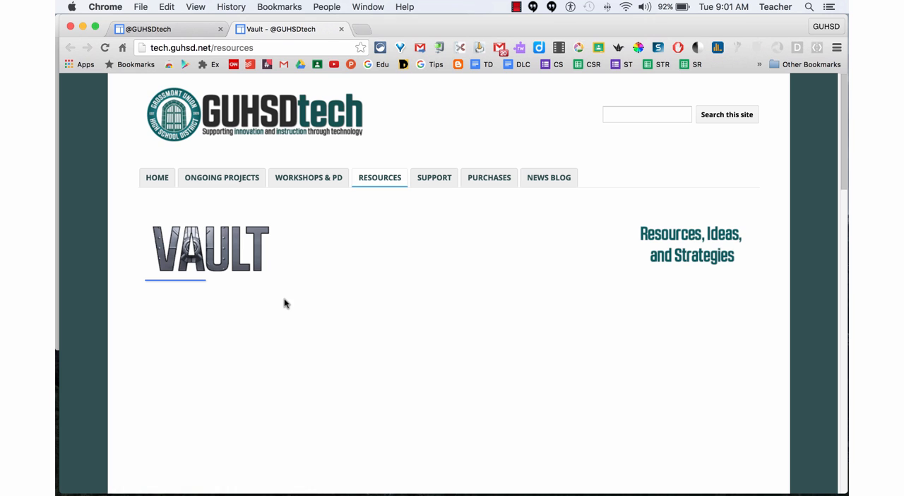
{"action": "mouse_move", "coordinate": [354, 284]}
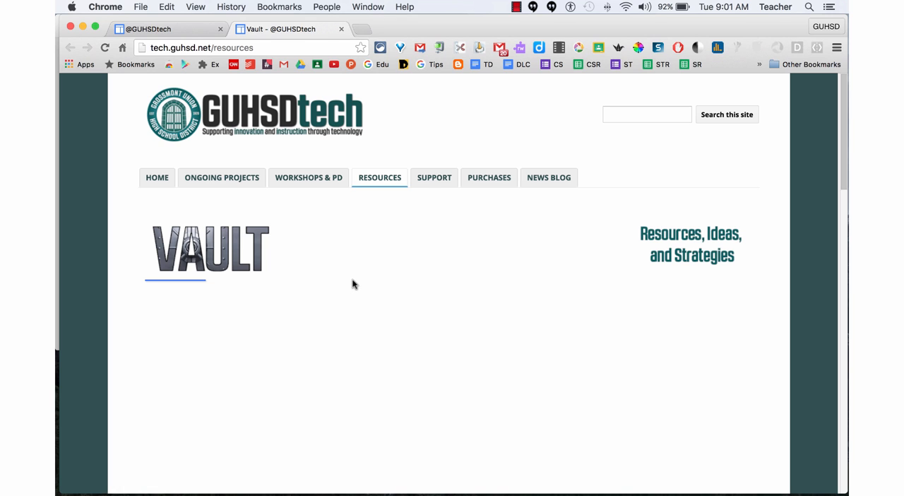
Step: Filter the Vault resource table by searching for 'screencasting'
{"action": "type", "text": "screencasting"}
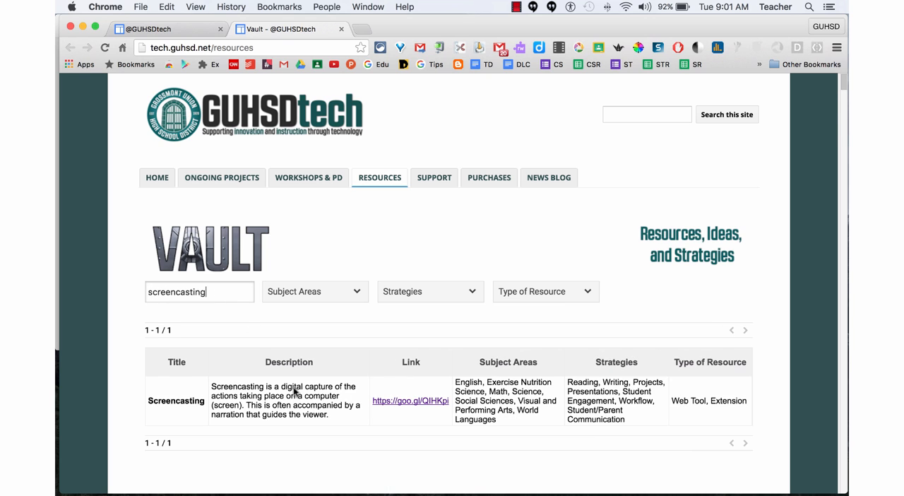
{"action": "mouse_move", "coordinate": [404, 404]}
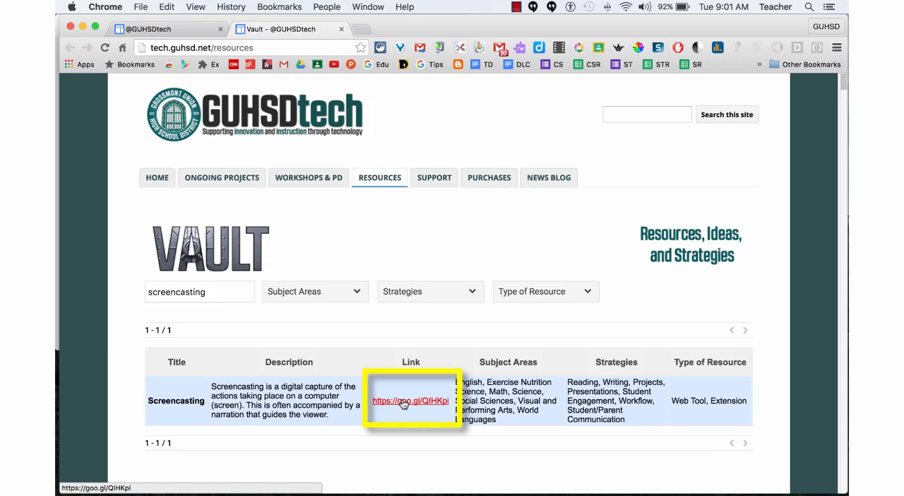
Step: Follow the Screencasting goo.gl link and scroll to the ELMO Doc Cam ImageMate downloads
{"action": "left_click", "coordinate": [411, 400]}
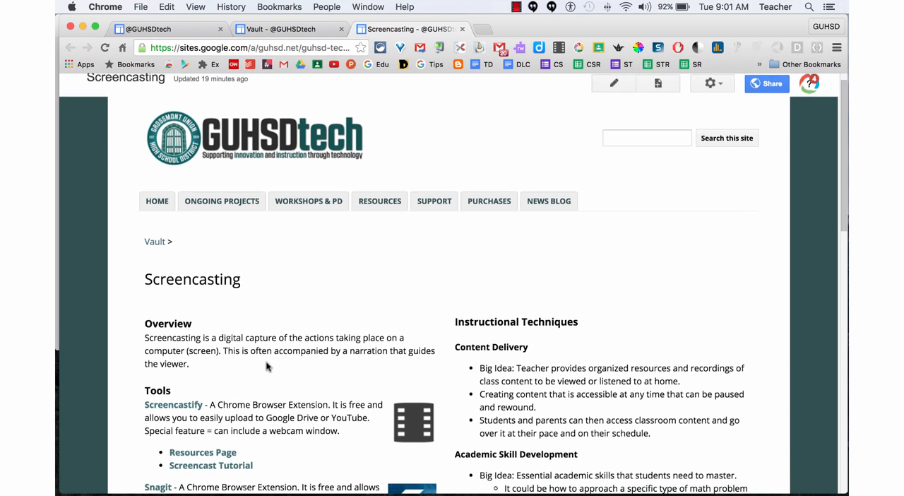
{"action": "scroll", "scroll_direction": "down", "scroll_amount": 3}
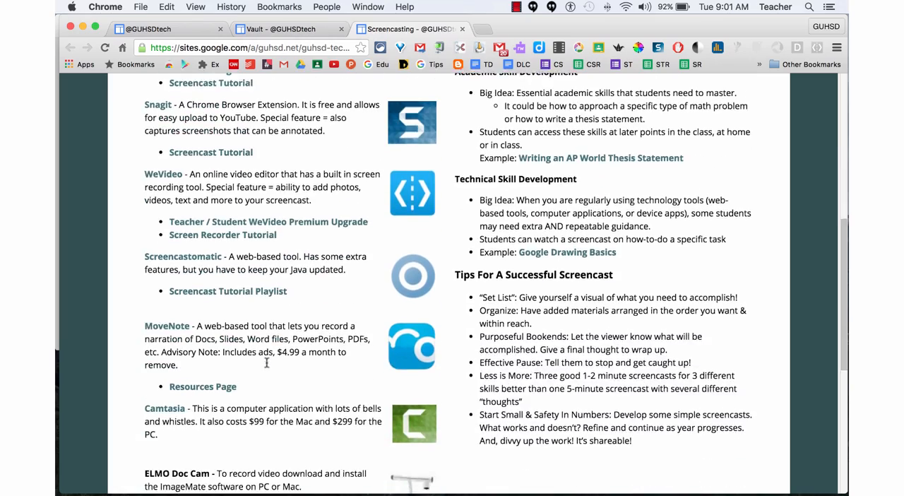
{"action": "scroll", "scroll_direction": "down", "scroll_amount": 3}
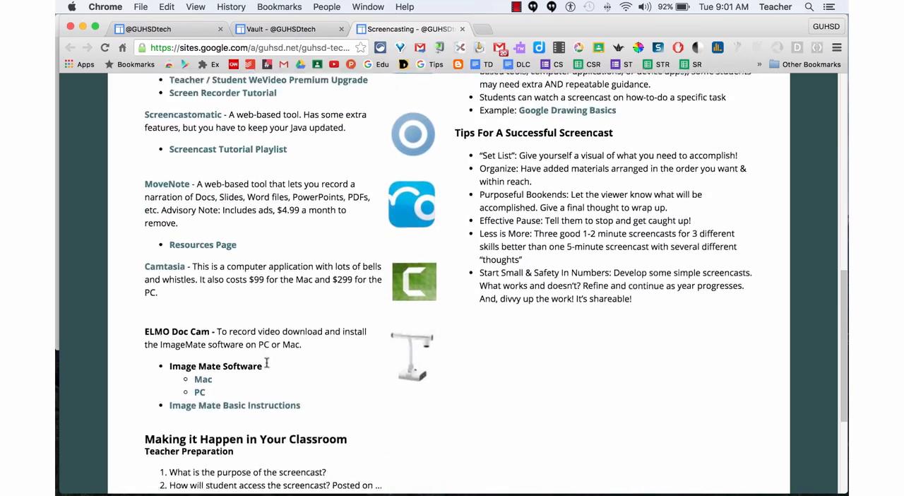
{"action": "scroll", "scroll_direction": "down", "scroll_amount": 3}
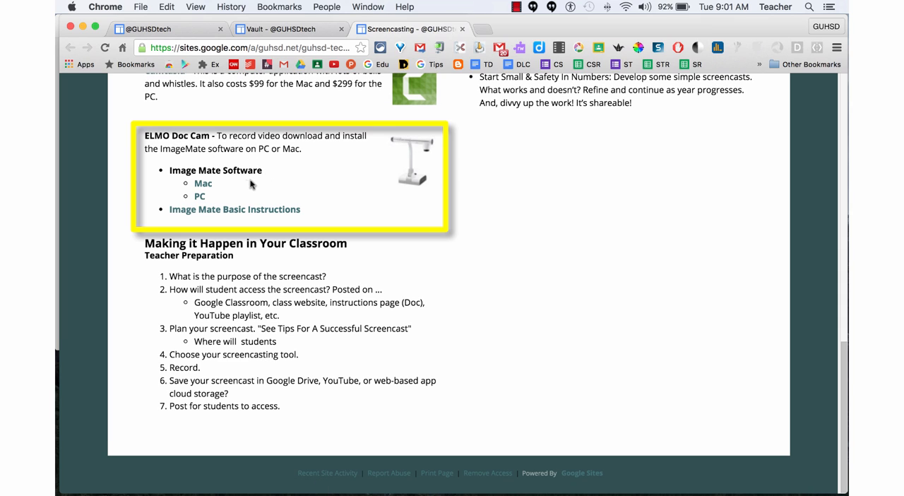
{"action": "mouse_move", "coordinate": [205, 190]}
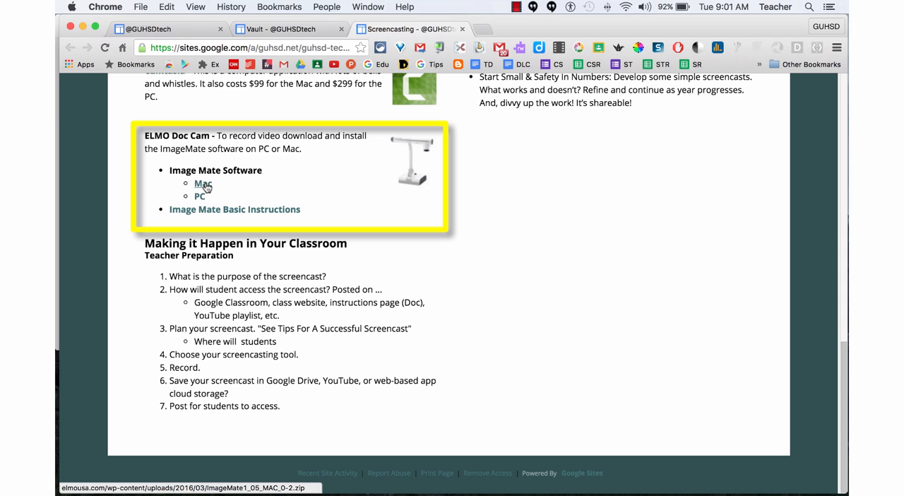
{"action": "mouse_move", "coordinate": [210, 198]}
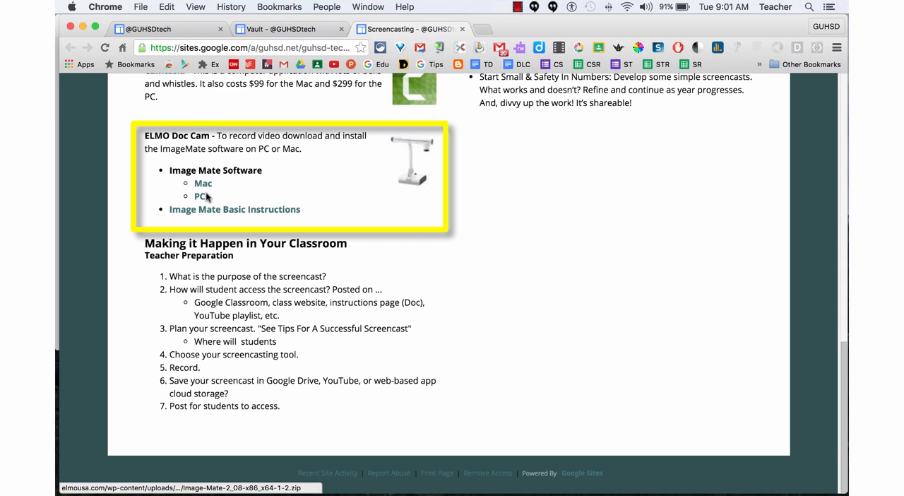
{"action": "mouse_move", "coordinate": [204, 186]}
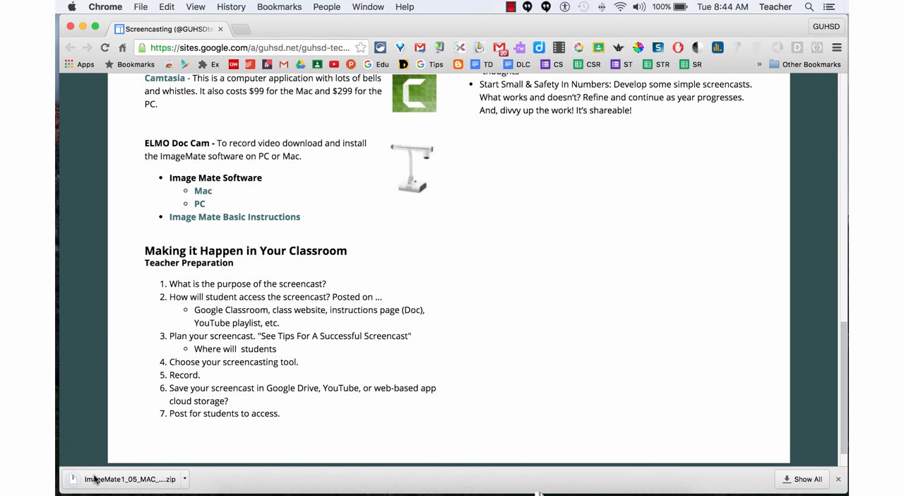
{"action": "mouse_move", "coordinate": [95, 477]}
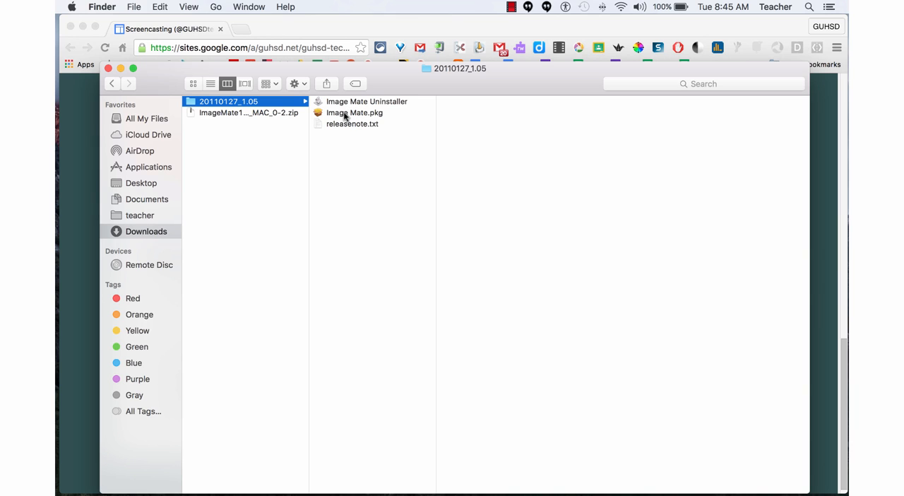
Step: Launch Image Mate.pkg from the extracted 20110127_1.05 folder, hitting the unidentified-developer warning
{"action": "double_click", "coordinate": [354, 112]}
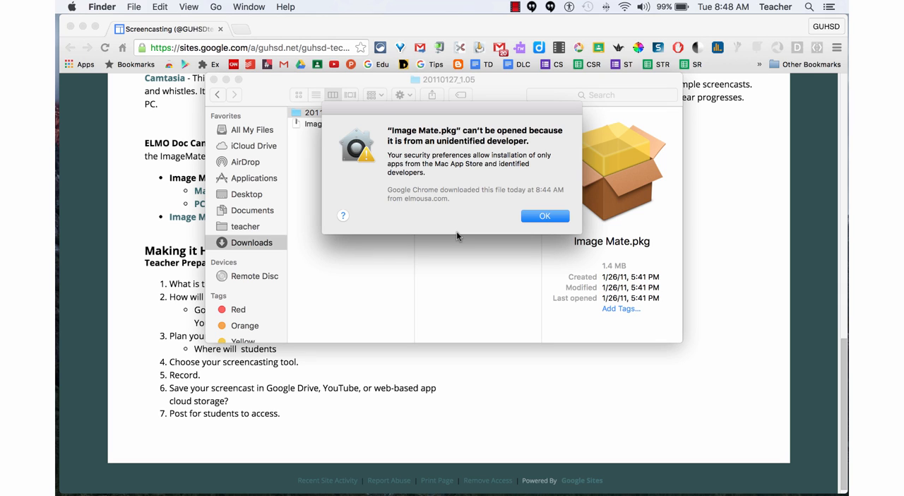
{"action": "mouse_move", "coordinate": [464, 483]}
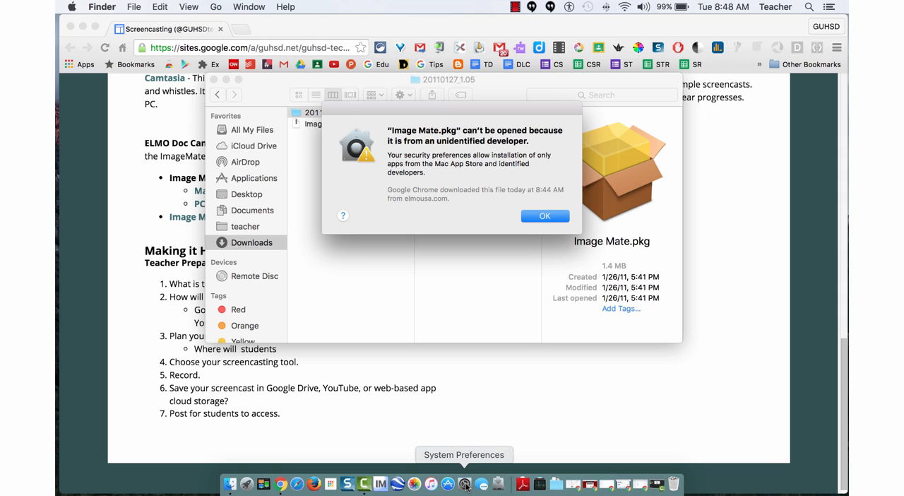
Step: Launch System Preferences from the Dock while the Image Mate.pkg warning stays open
{"action": "left_click", "coordinate": [466, 481]}
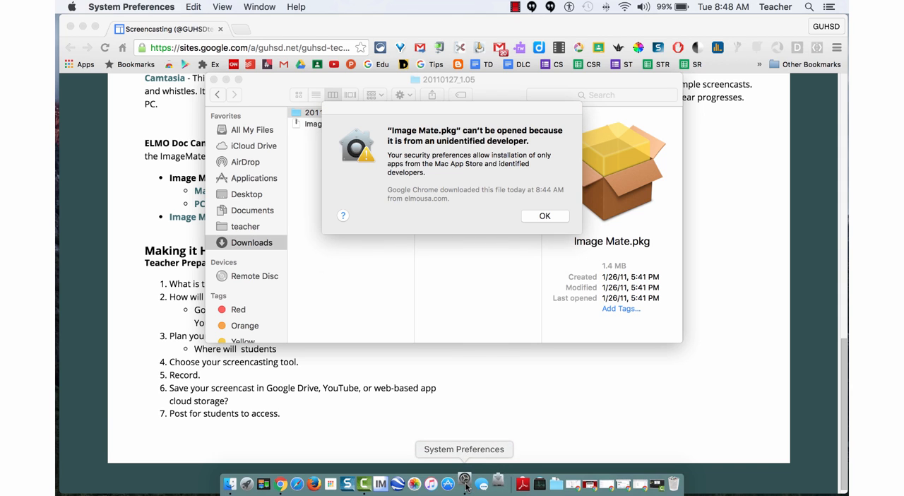
{"action": "left_click", "coordinate": [464, 481]}
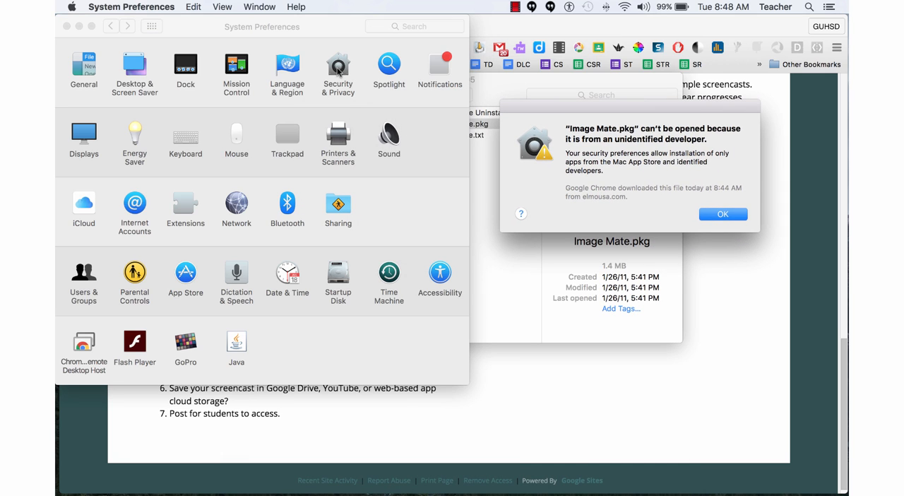
Step: In Security & Privacy's General settings, choose Open Anyway so the Image Mate installer starts
{"action": "left_click", "coordinate": [338, 64]}
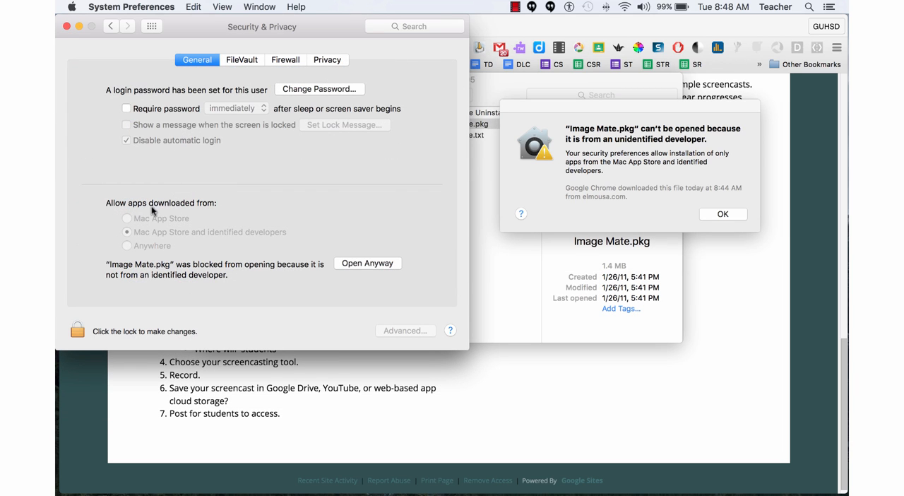
{"action": "mouse_move", "coordinate": [242, 257]}
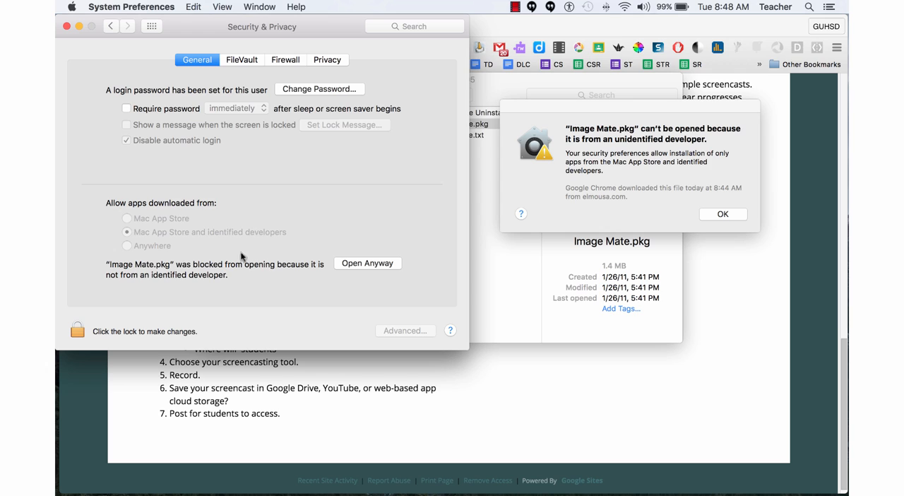
{"action": "mouse_move", "coordinate": [165, 275]}
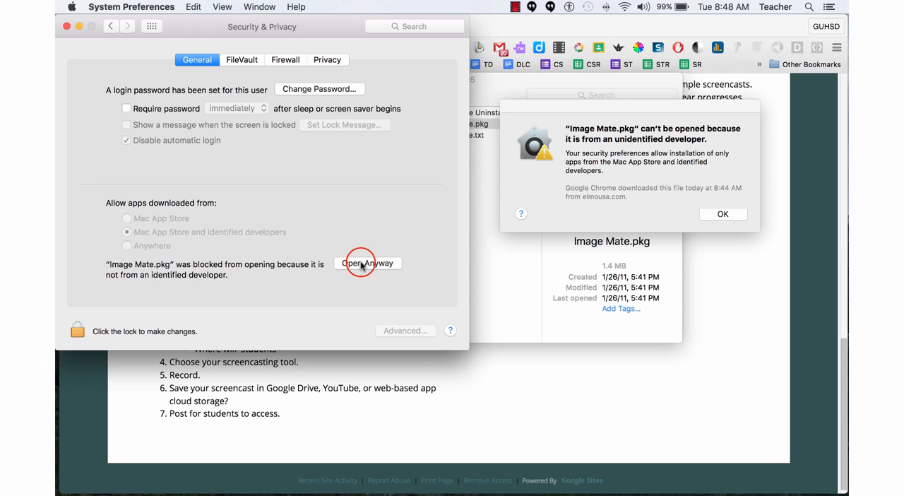
{"action": "left_click", "coordinate": [368, 262]}
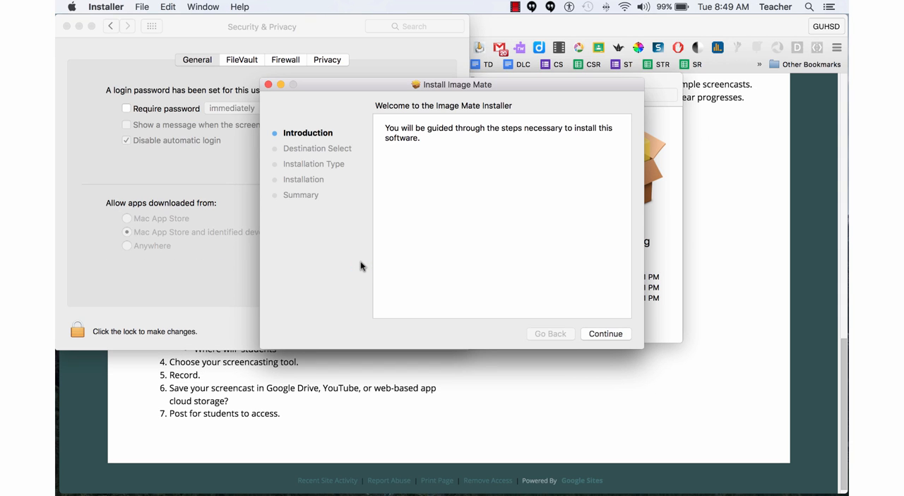
{"action": "mouse_move", "coordinate": [604, 335]}
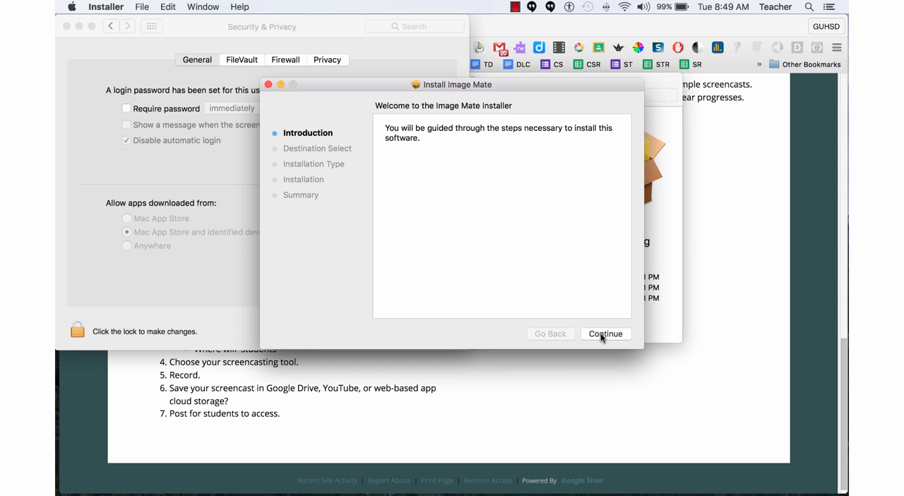